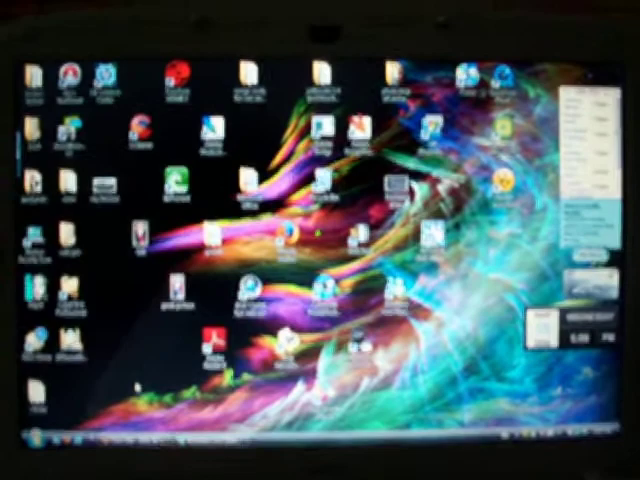
- Open the Start menu to reach the Control Panel
click(20, 438)
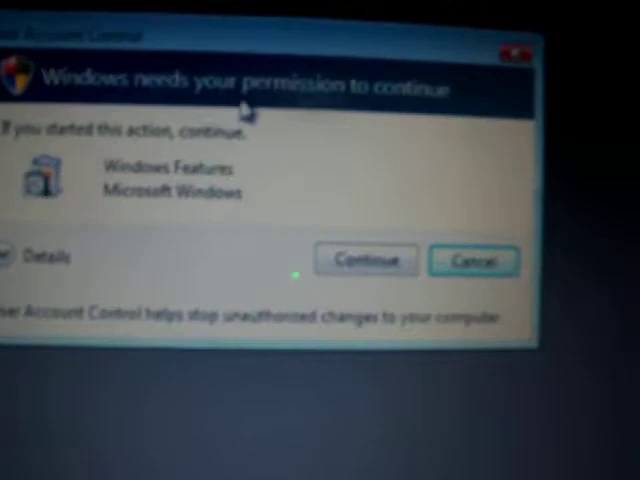
- Approve the User Account Control prompt so Windows Features opens
click(366, 260)
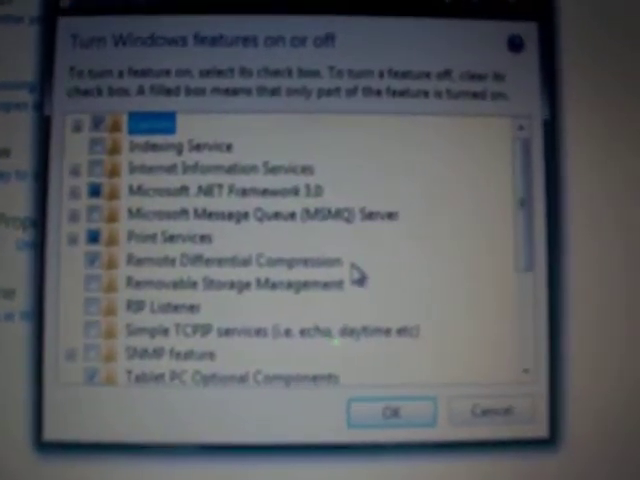